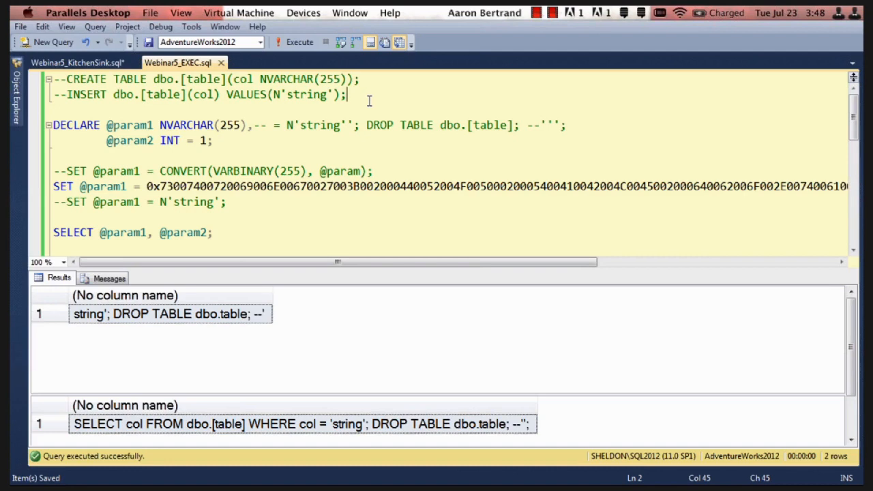
mouse_move(267, 111)
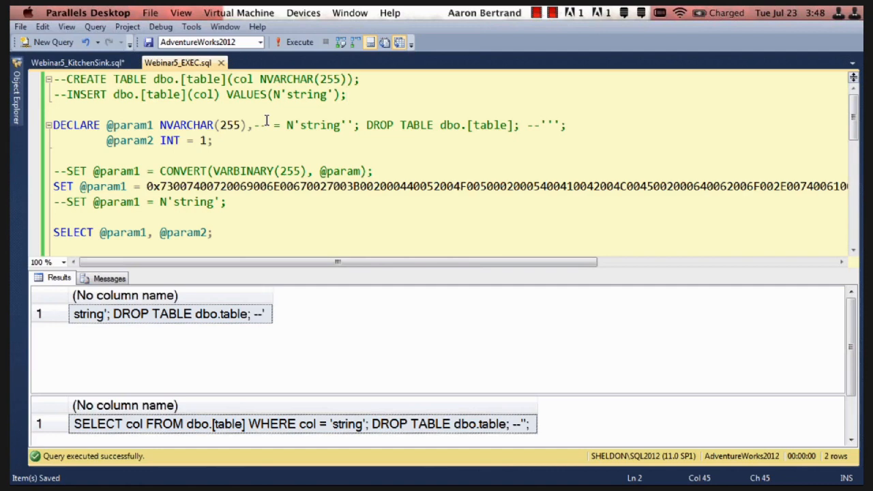
mouse_move(314, 136)
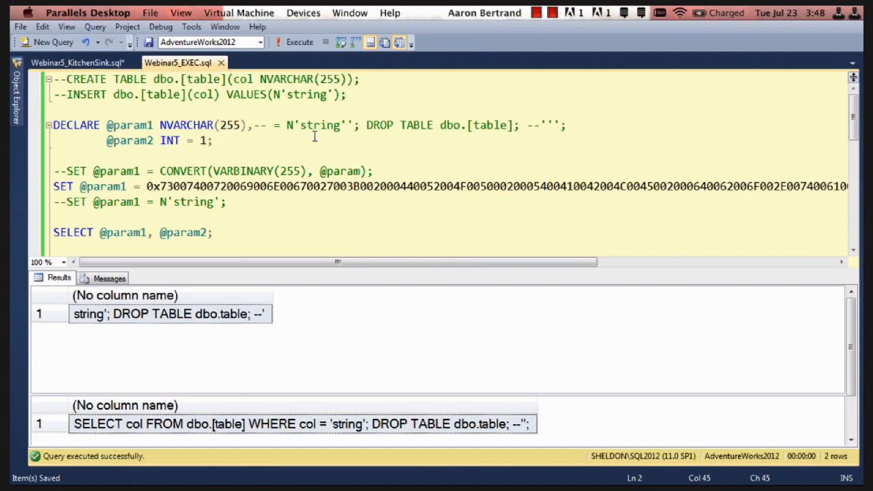
Step: Execute the highlighted DECLARE/SET/SELECT lines so results show the injection string and value 1
left_click(155, 125)
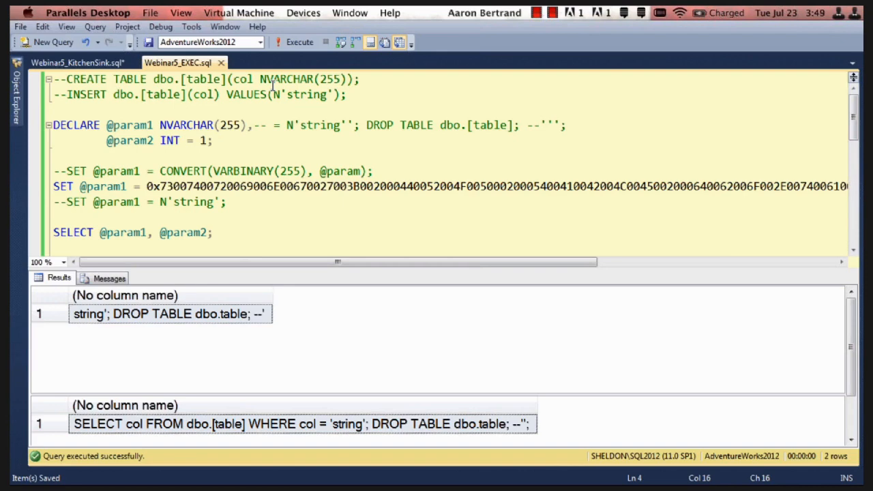
mouse_move(342, 95)
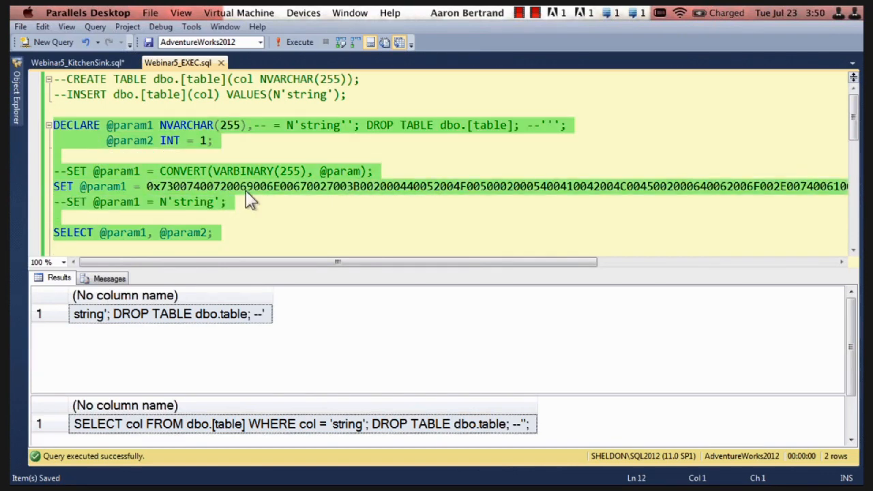
left_click(58, 155)
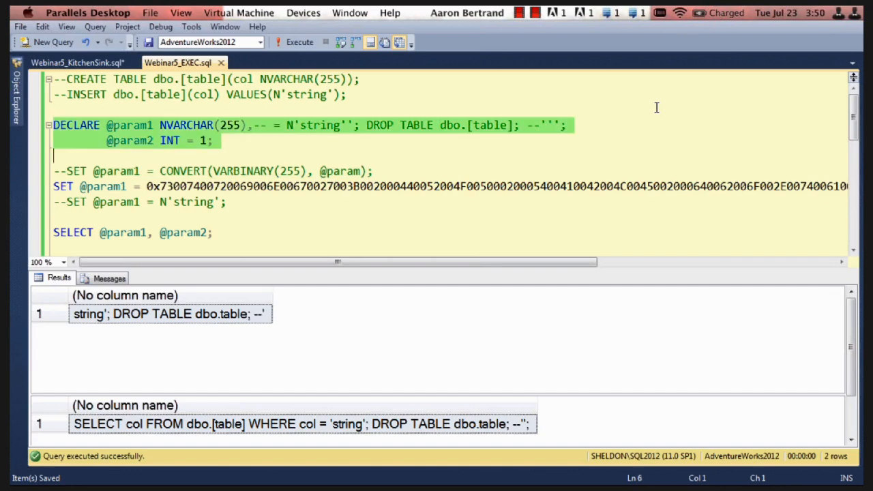
left_click(299, 42)
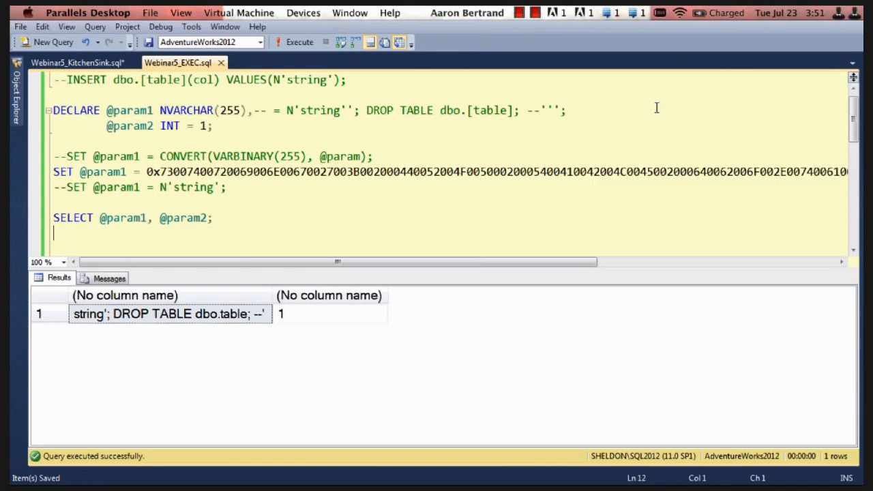
scroll("down", 3)
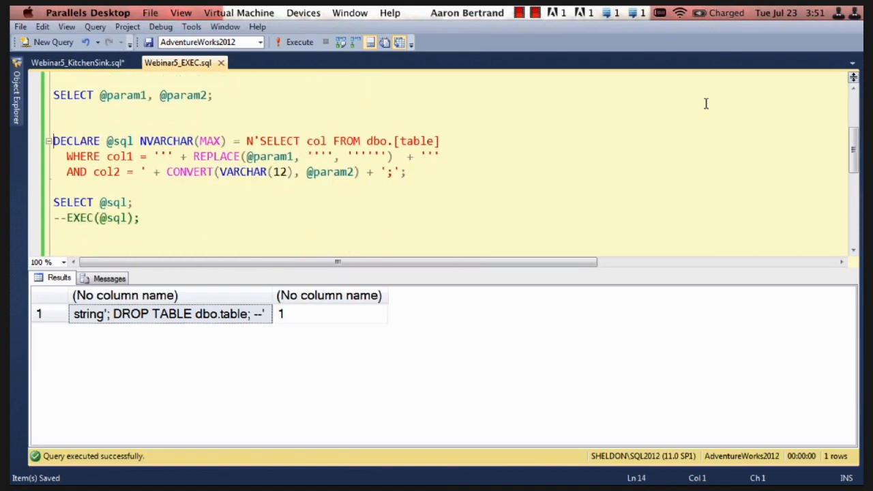
left_click(56, 126)
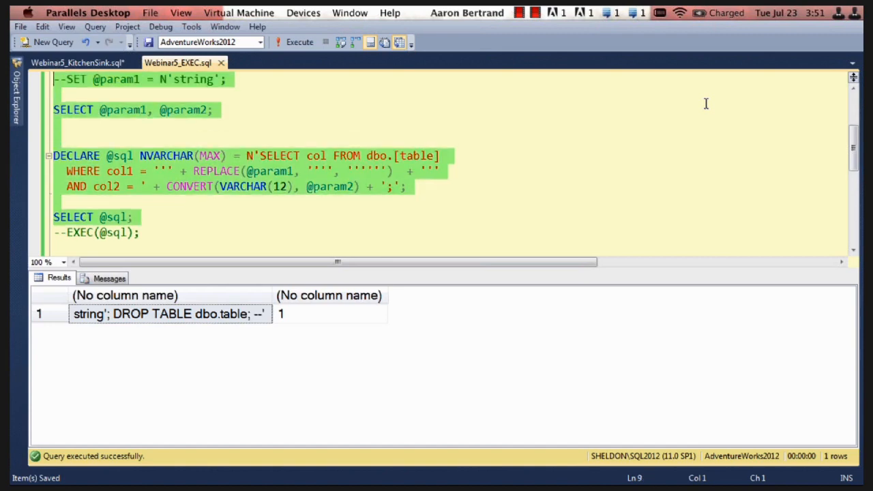
left_click(299, 42)
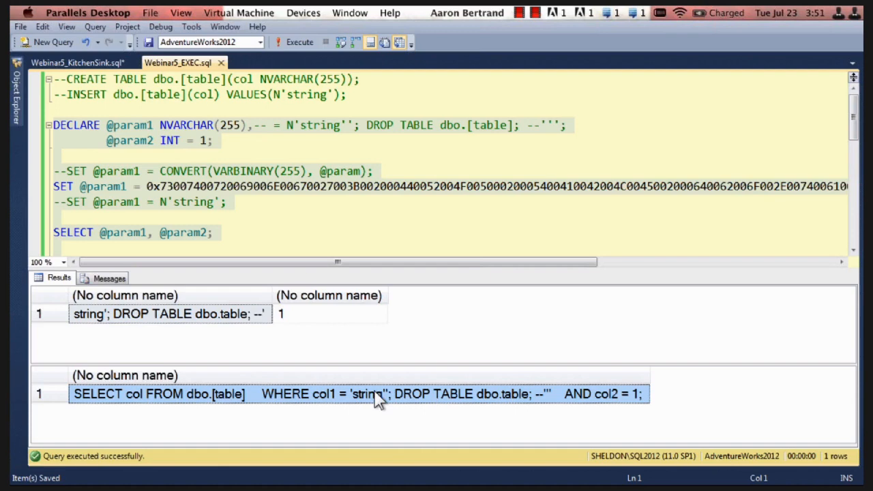
mouse_move(388, 402)
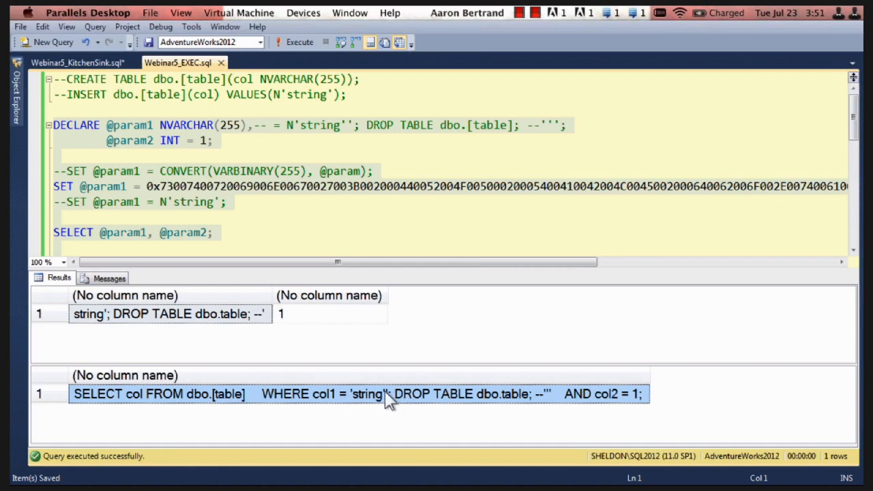
mouse_move(451, 406)
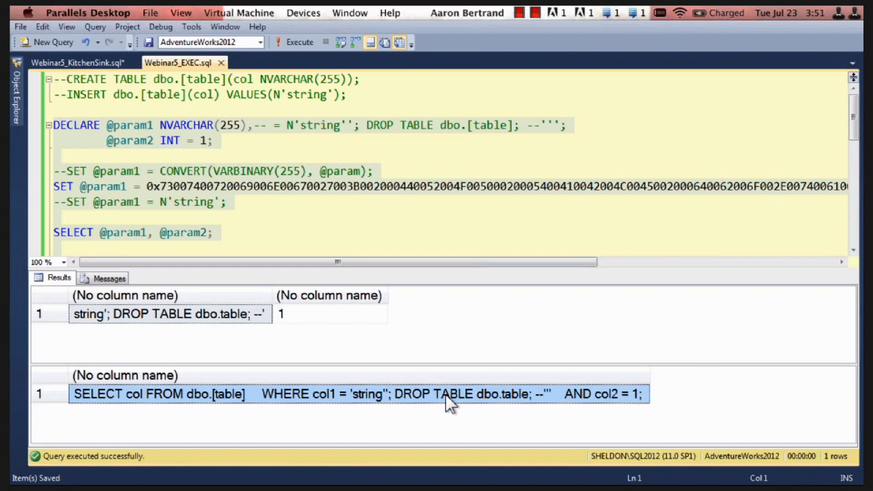
mouse_move(335, 205)
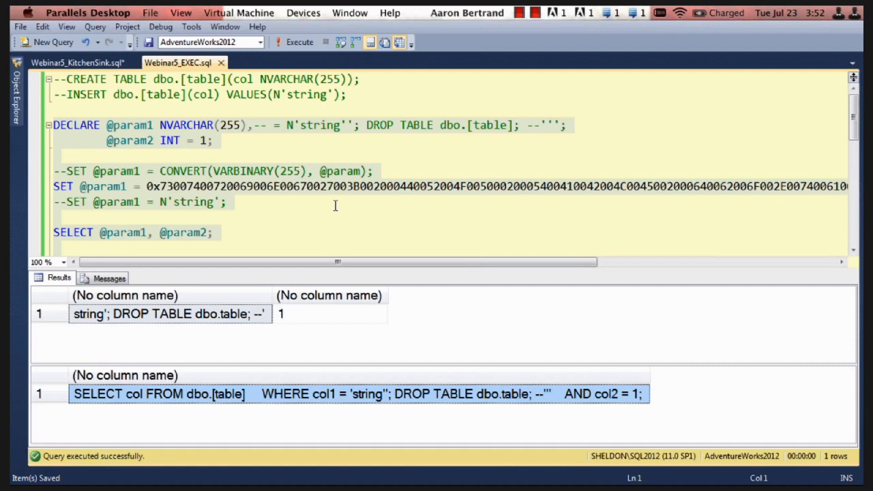
mouse_move(245, 205)
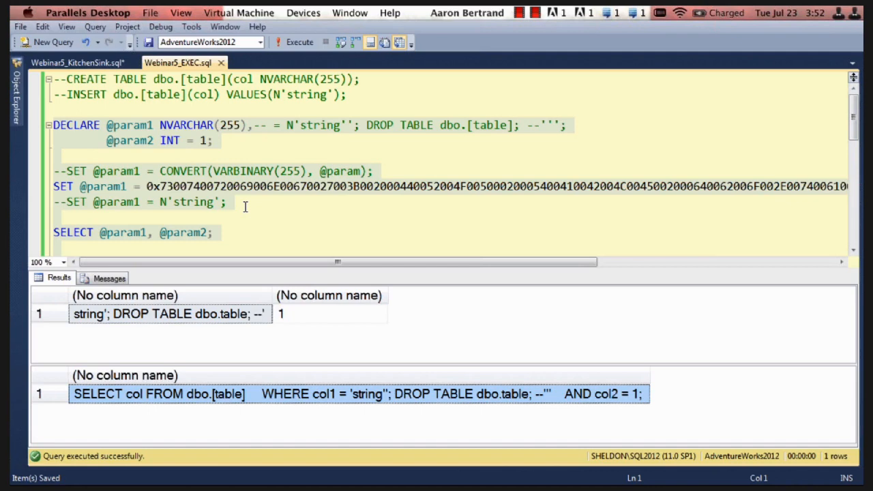
mouse_move(241, 220)
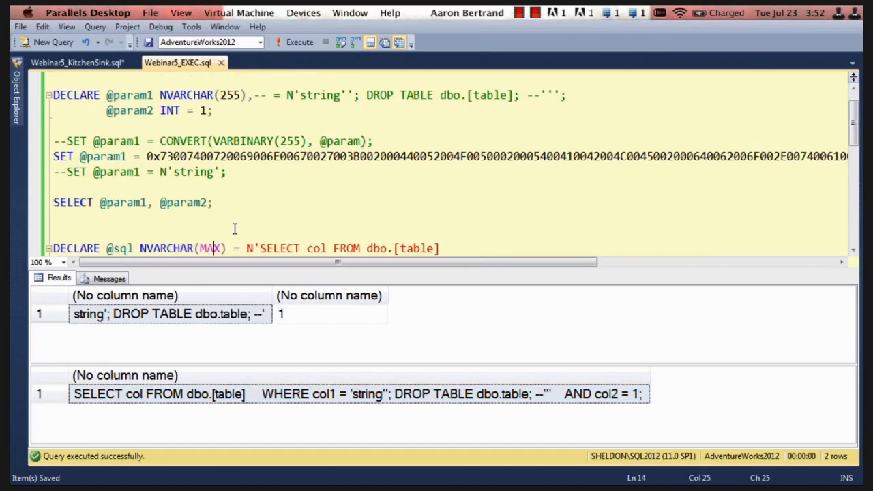
scroll("down", 3)
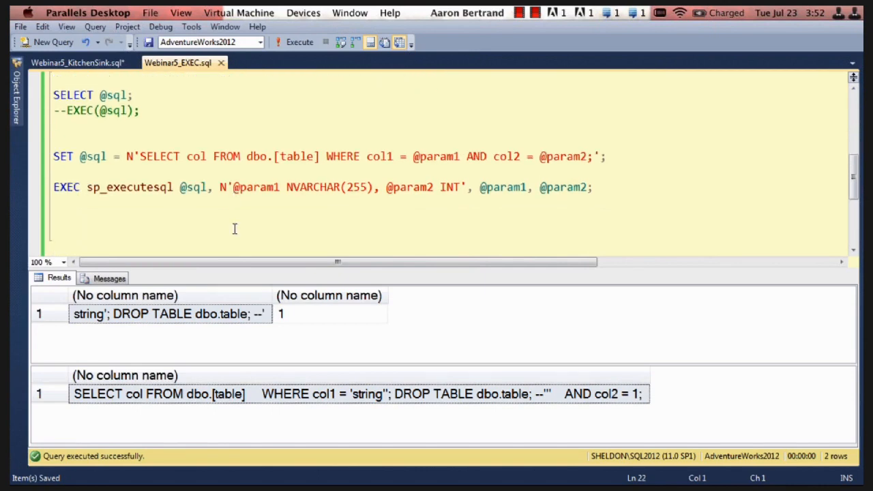
left_click(79, 156)
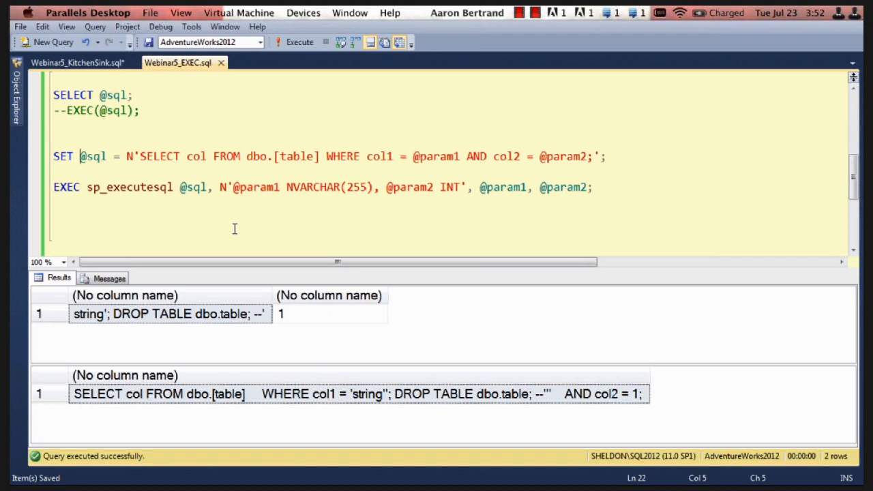